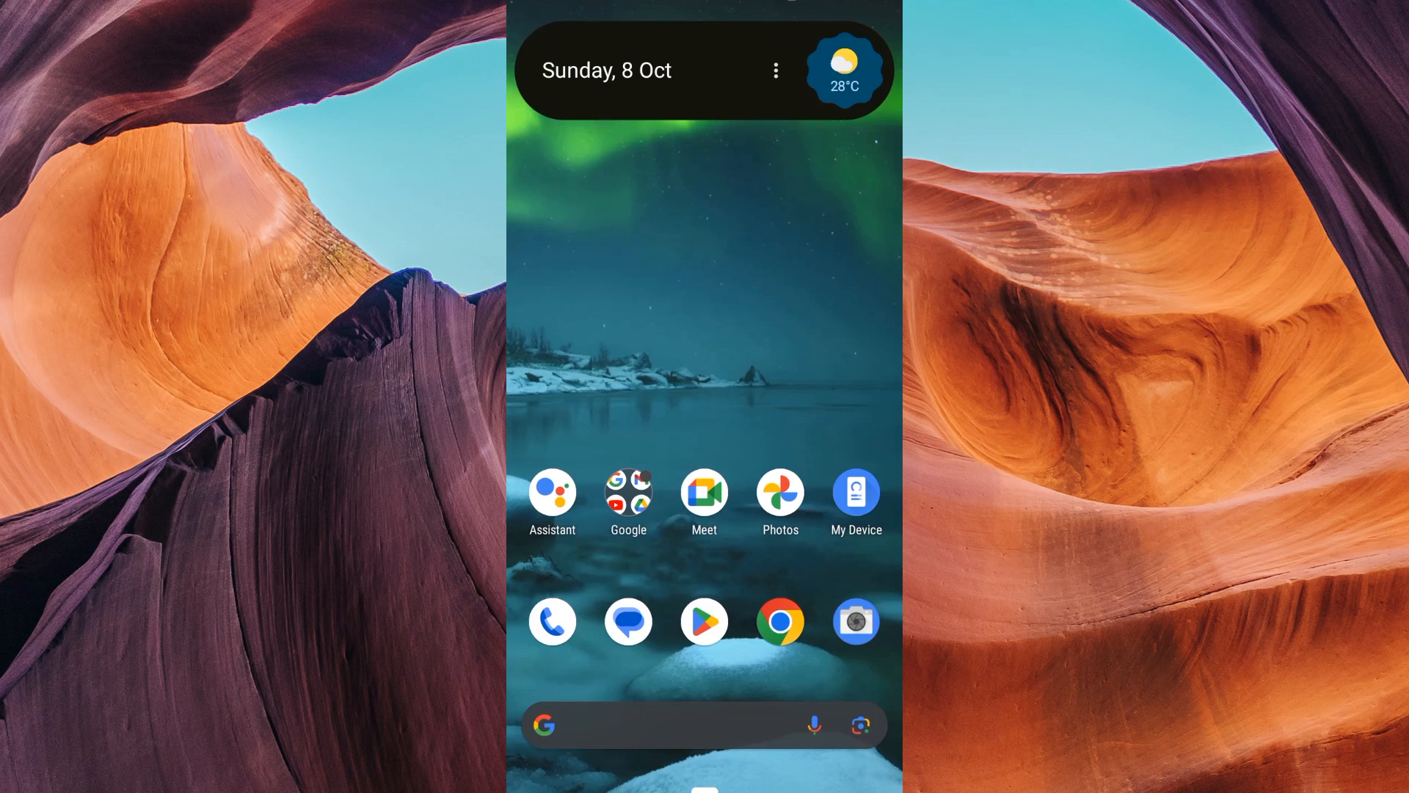
Launch YouTube from the Google folder and land on its home feed
click(627, 495)
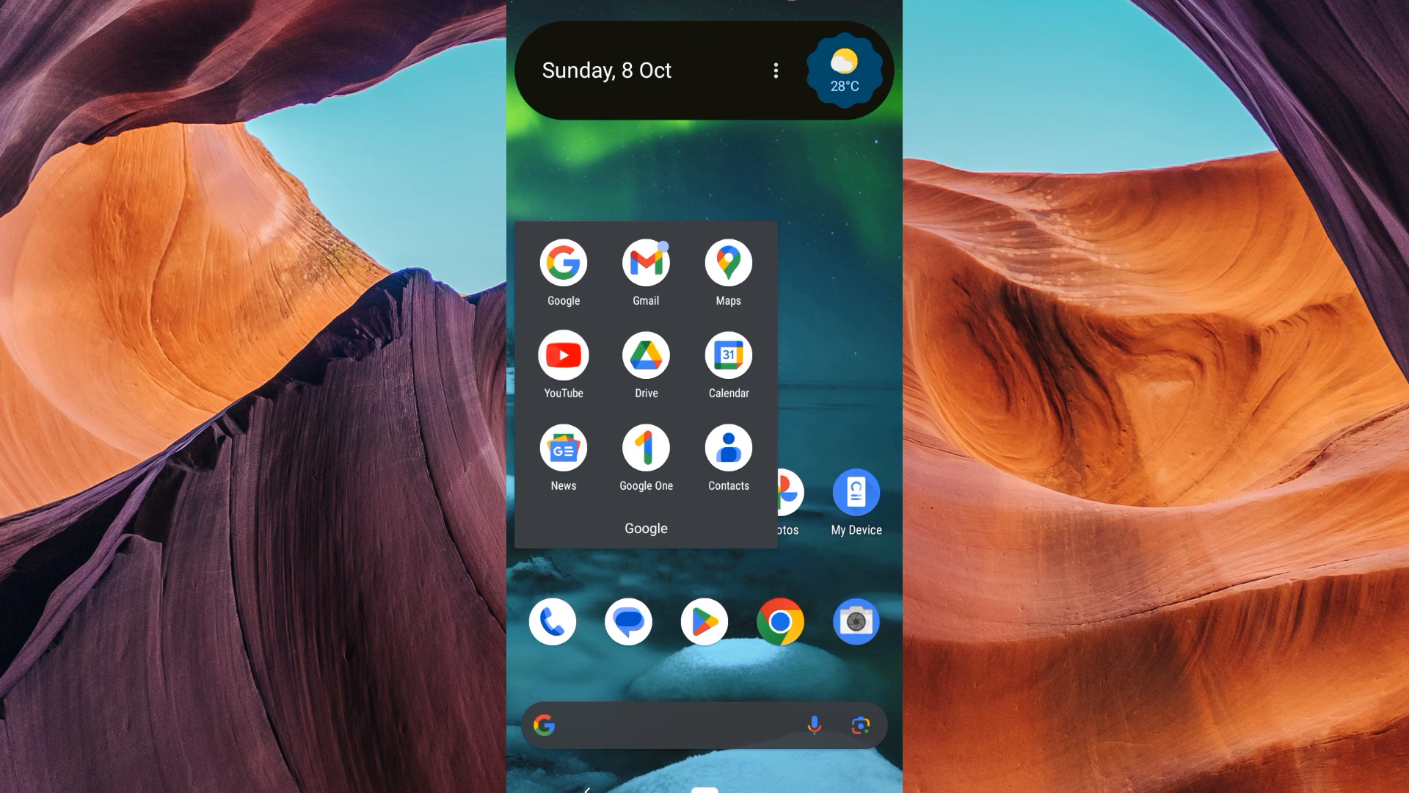
click(563, 355)
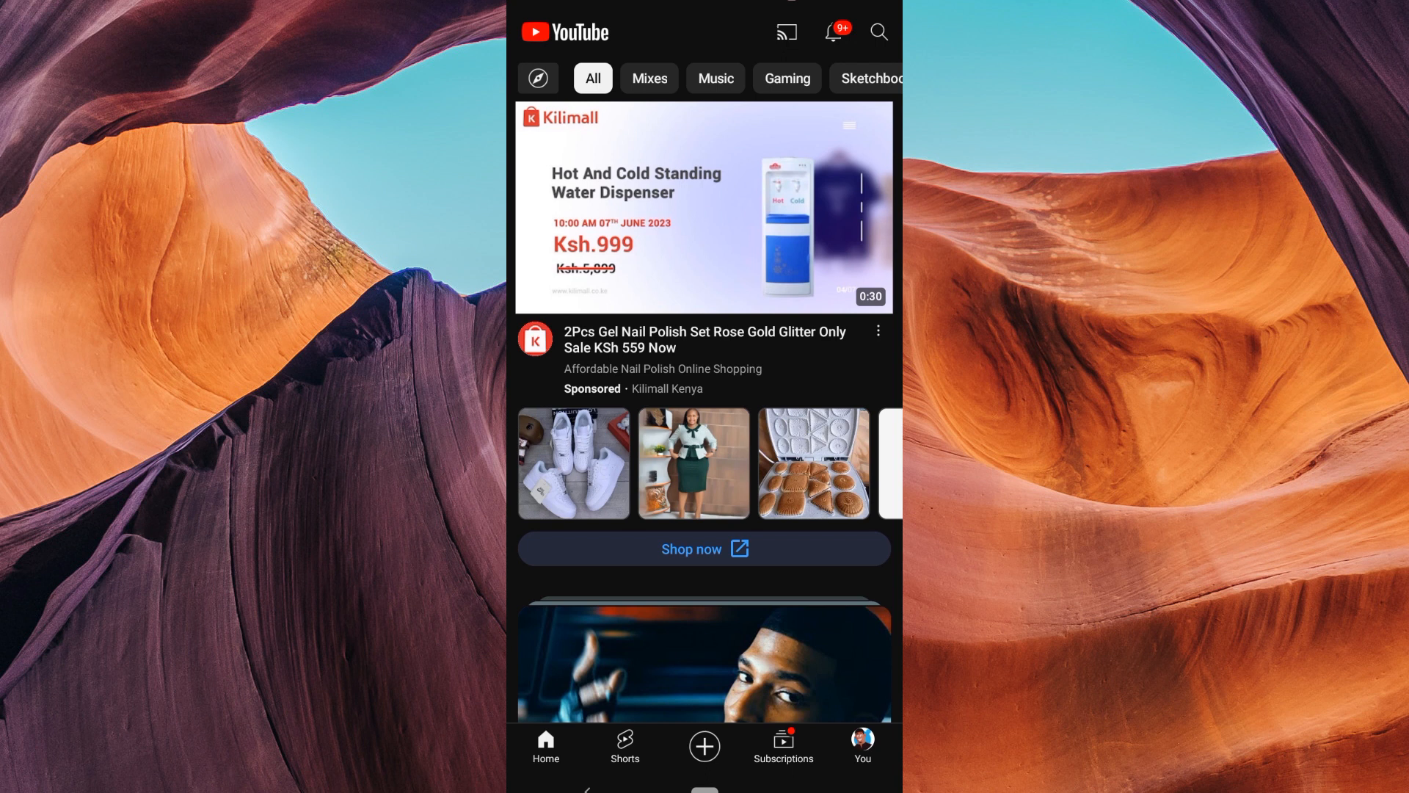
scroll(up, 3)
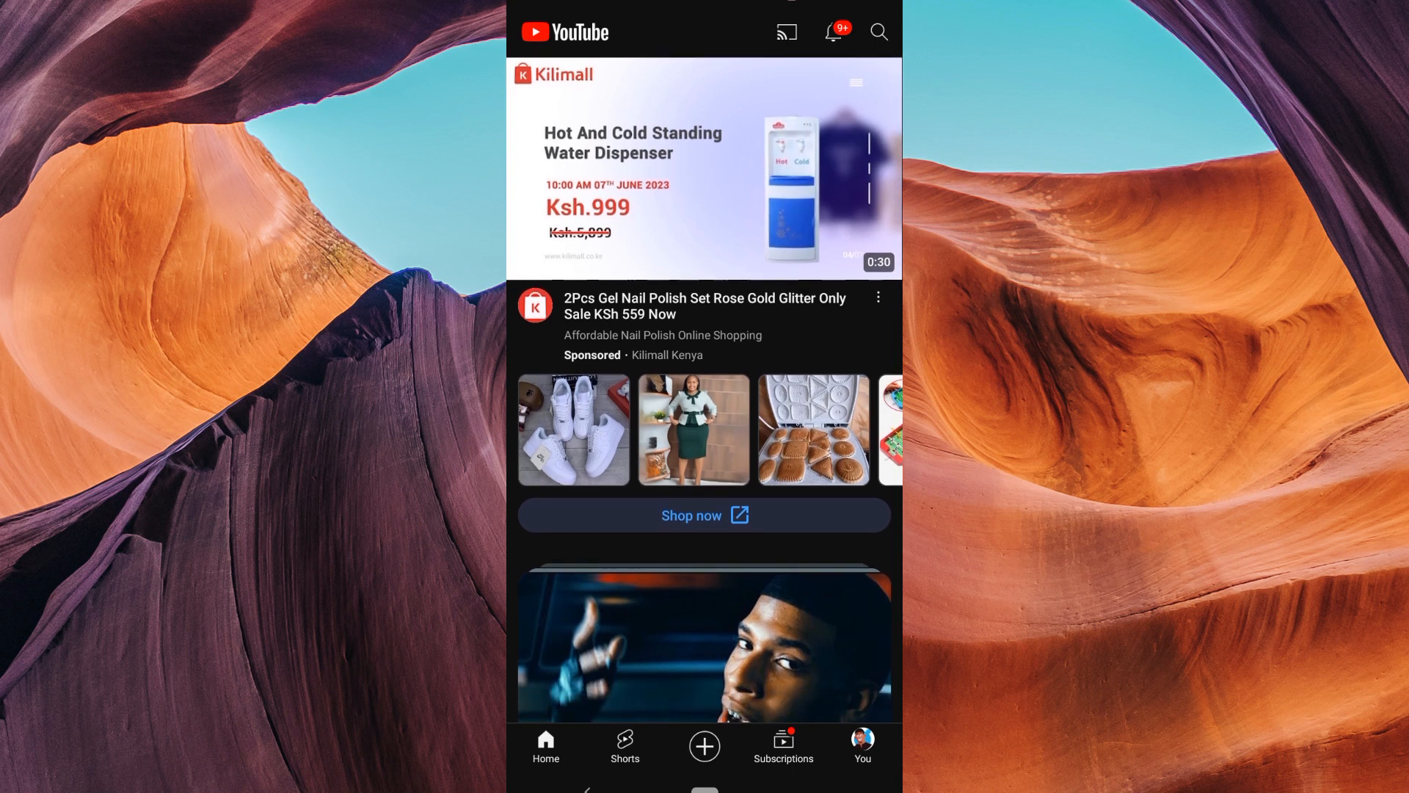
Go to the You library page and bring up the Art playlist with its four videos
click(862, 749)
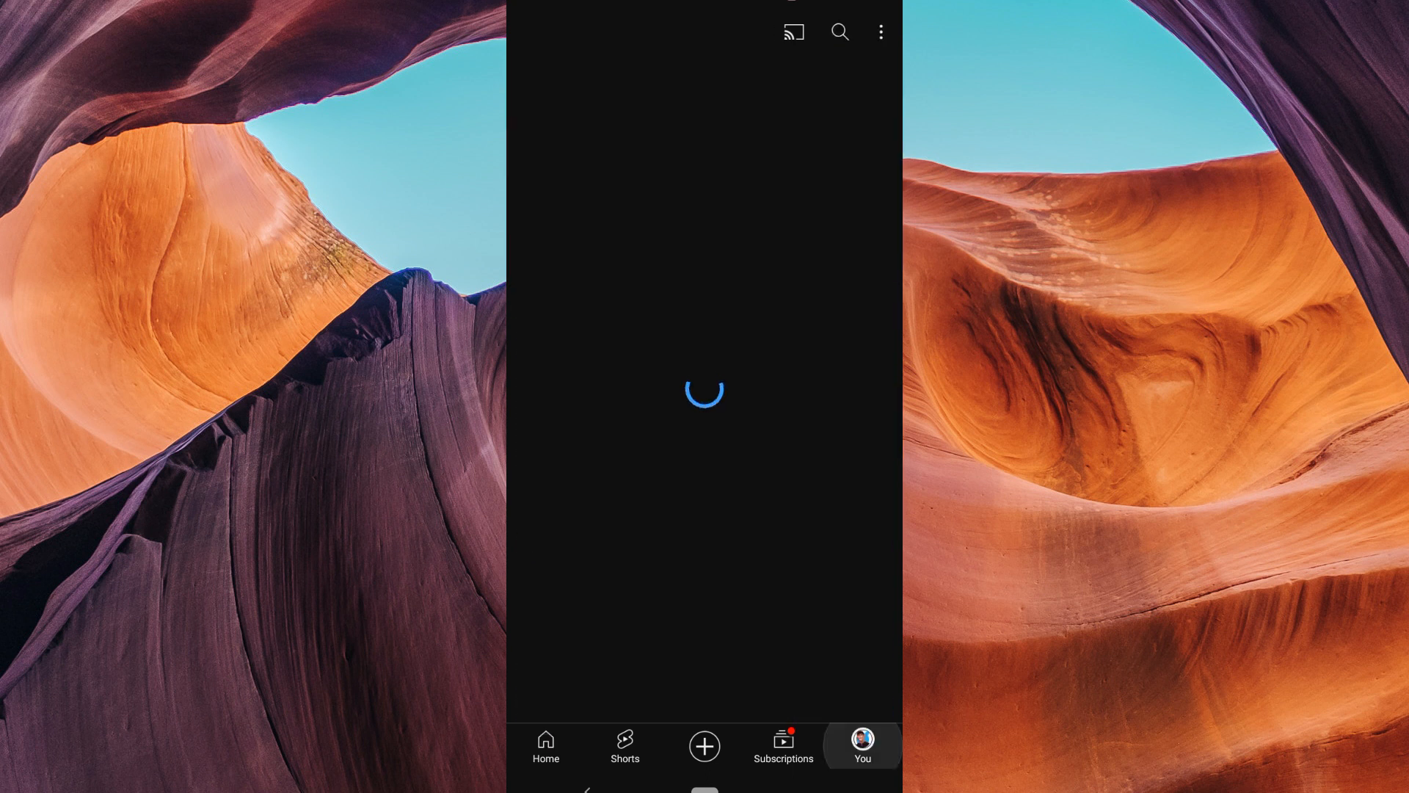
click(861, 750)
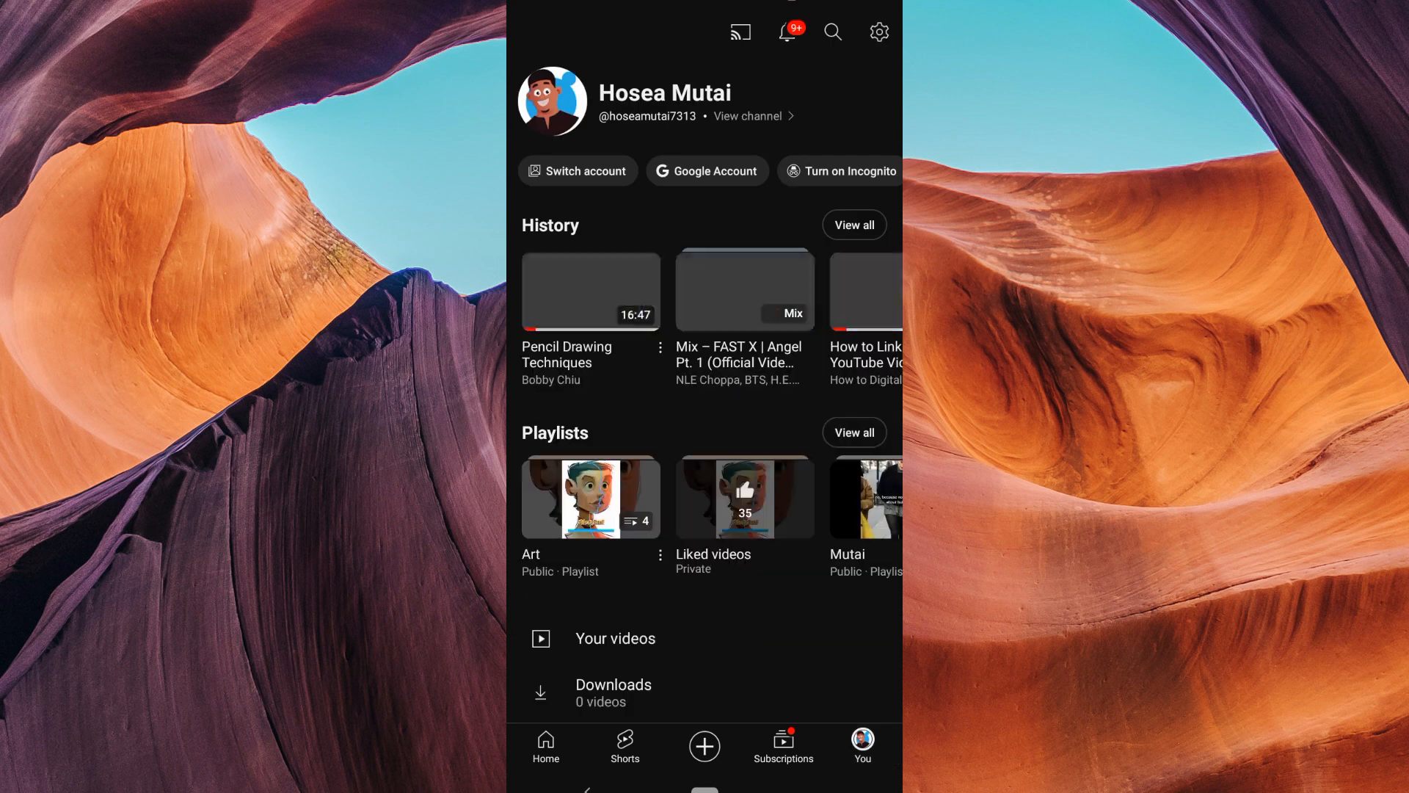
scroll(down, 3)
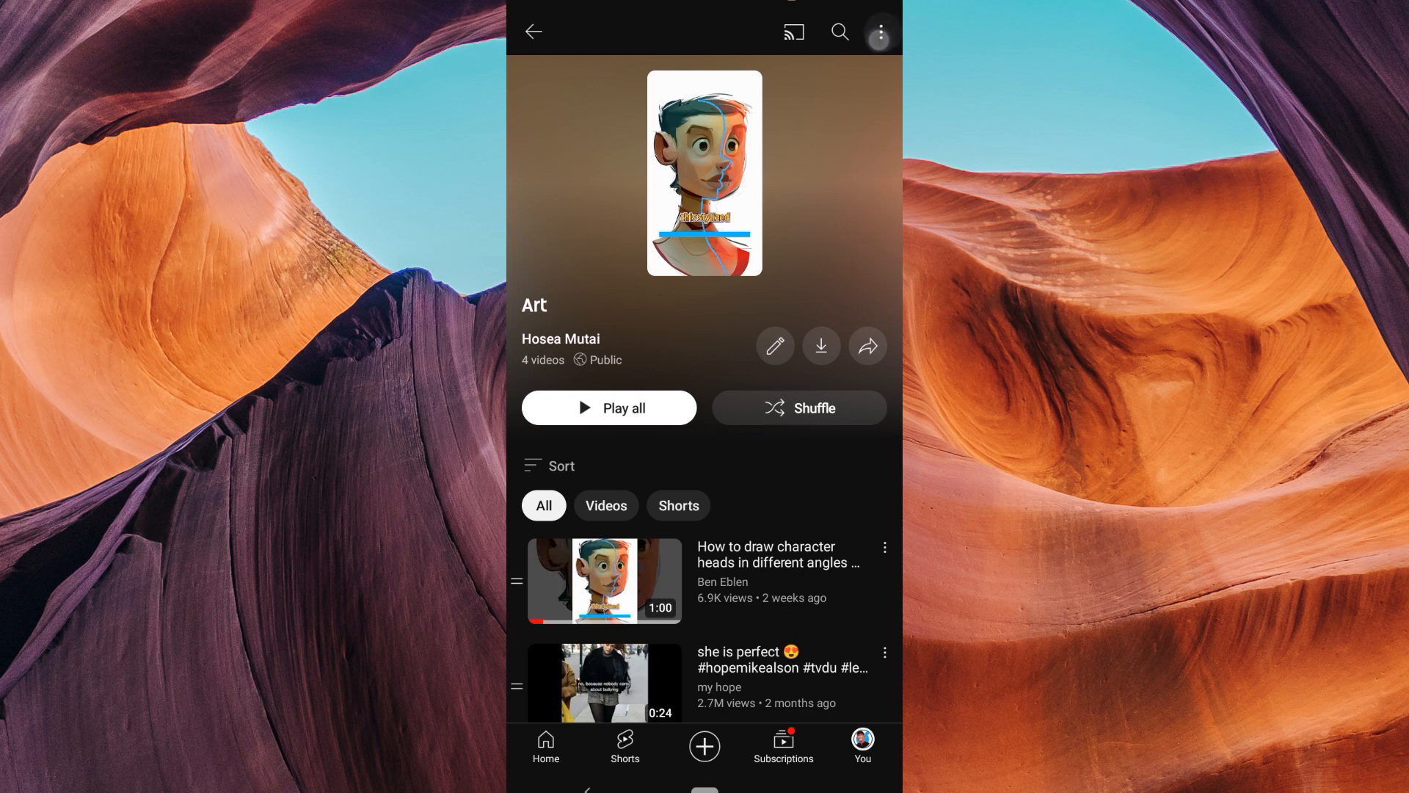
Delete the Art playlist via its options menu and confirm, showing 'Playlist deleted'
click(879, 31)
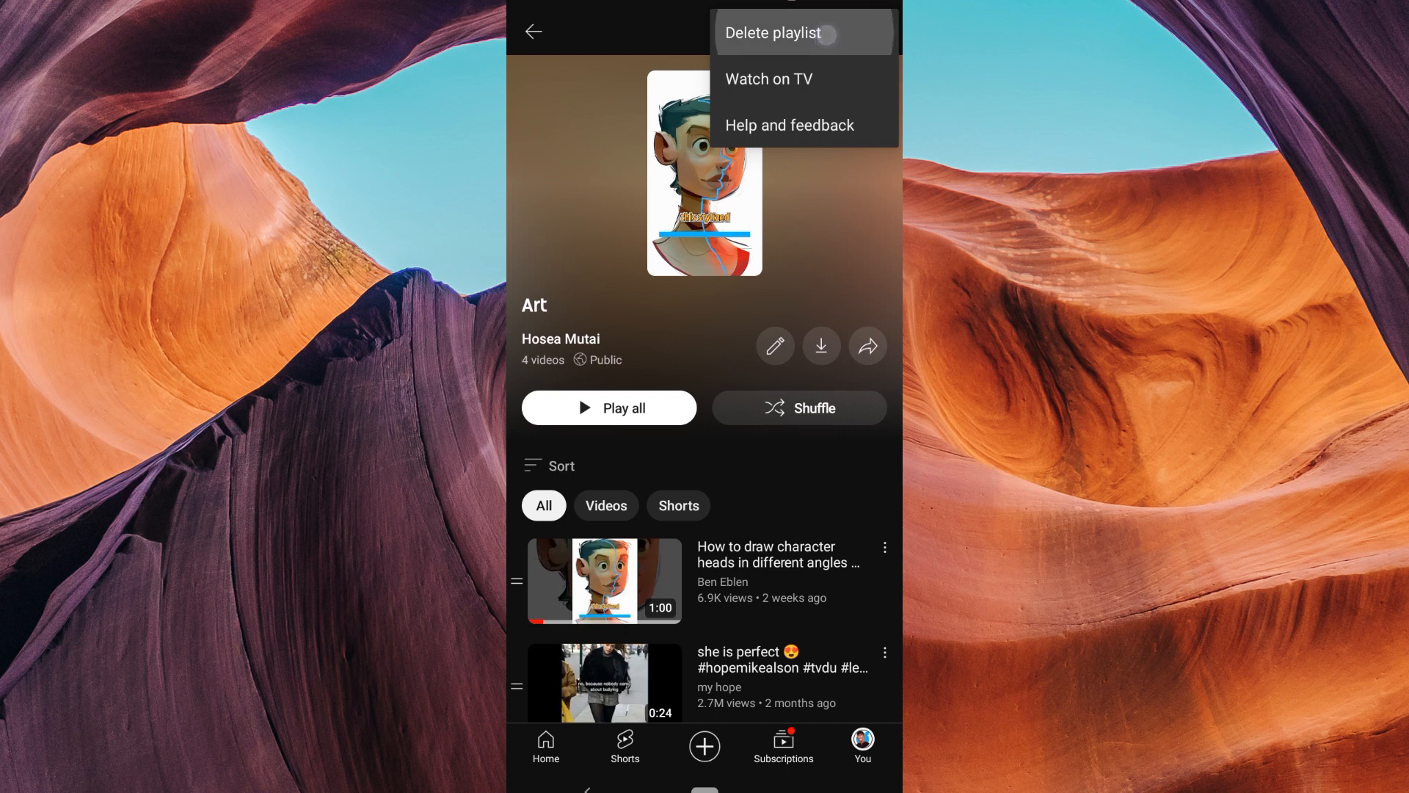
click(772, 33)
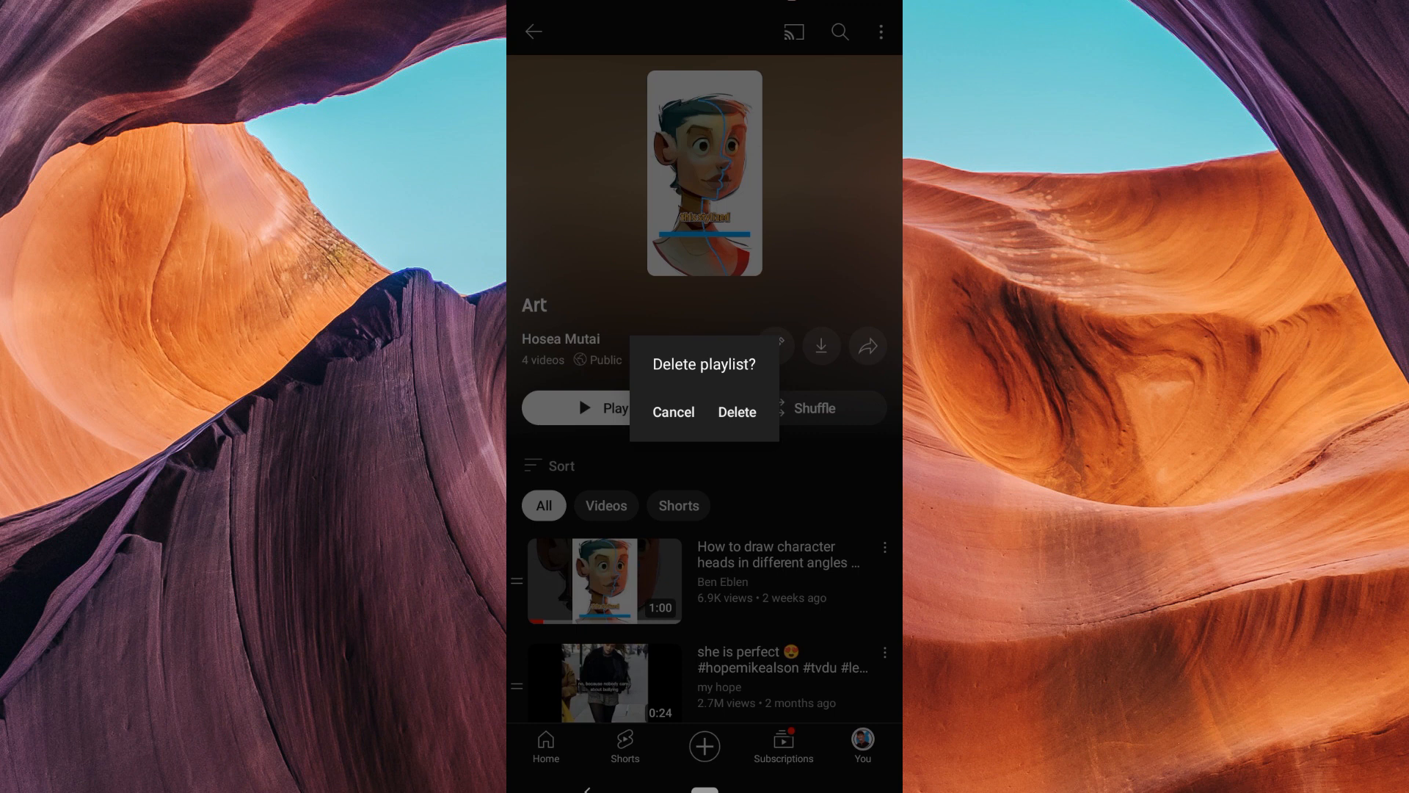
click(674, 411)
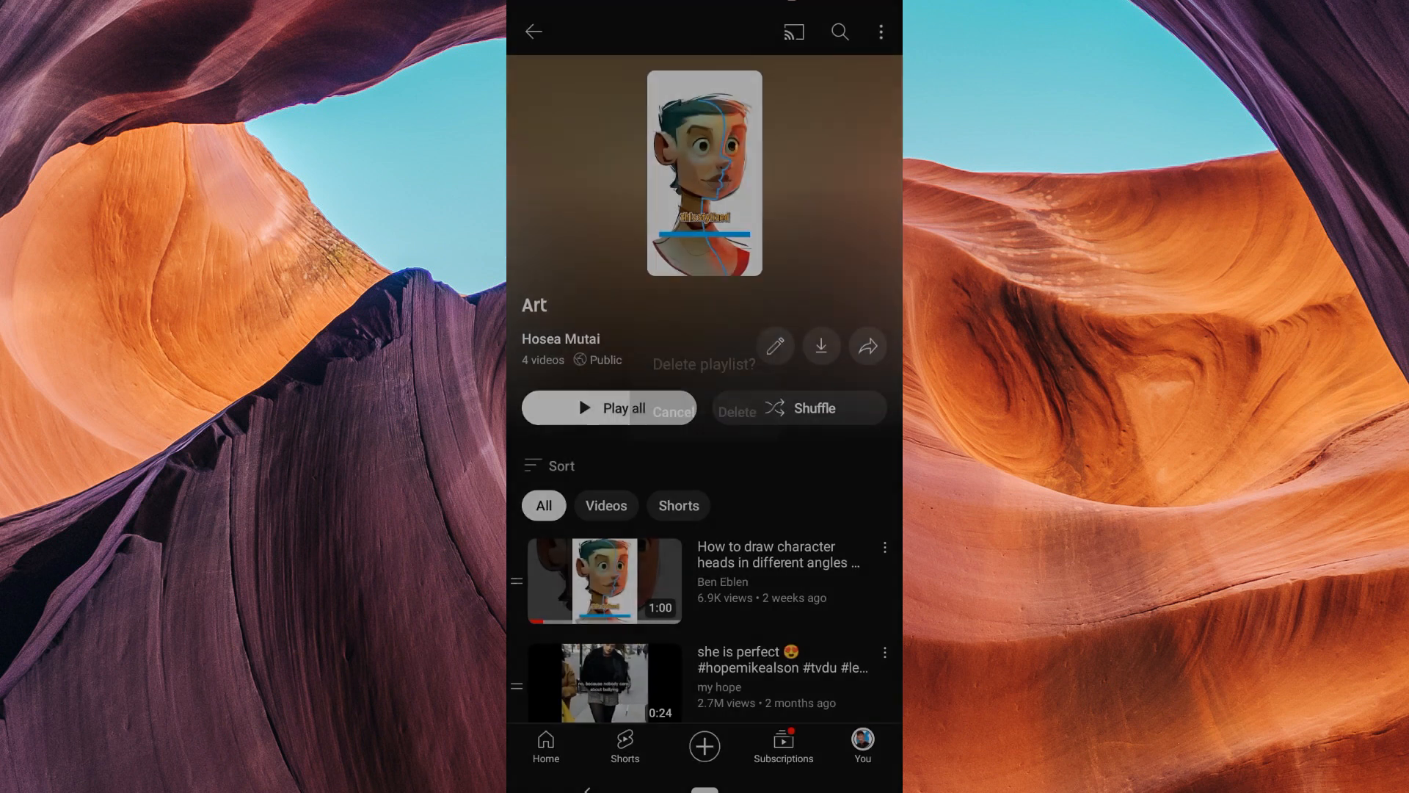
click(736, 412)
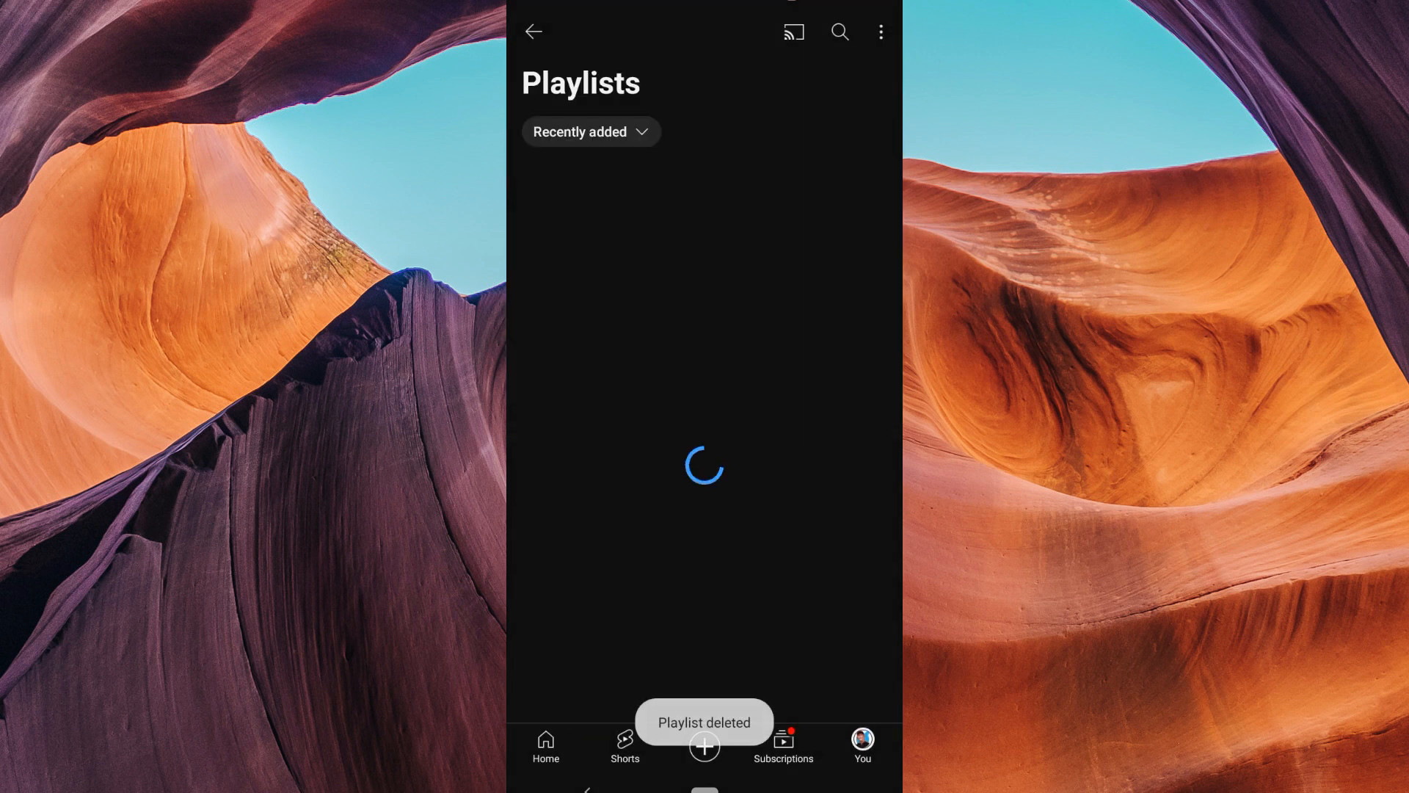